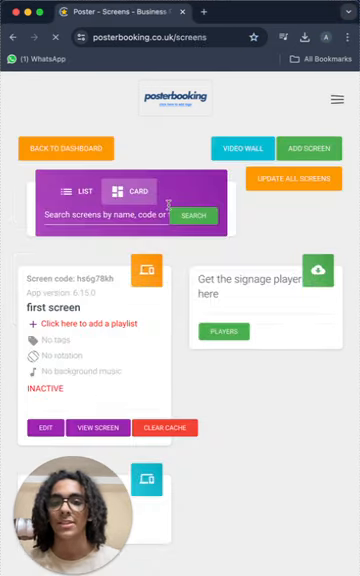
Start registering a new signage screen from the Screens page.
click(304, 148)
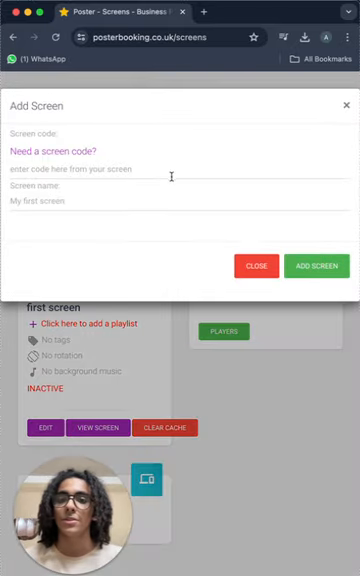
mouse_move(200, 152)
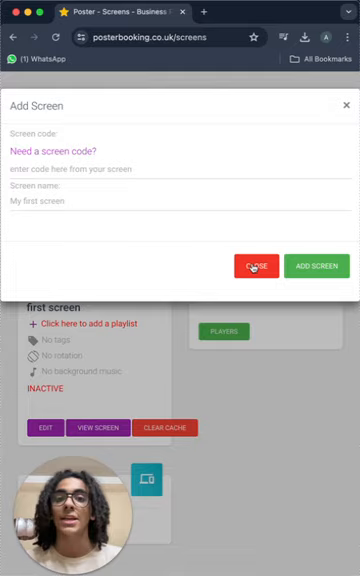
Dismiss the new-screen form and view the content library with the uploaded image.
click(256, 266)
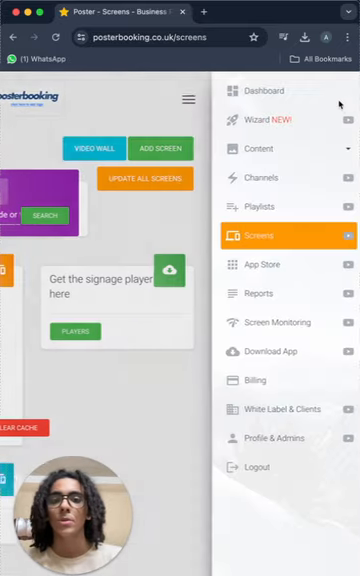
click(262, 148)
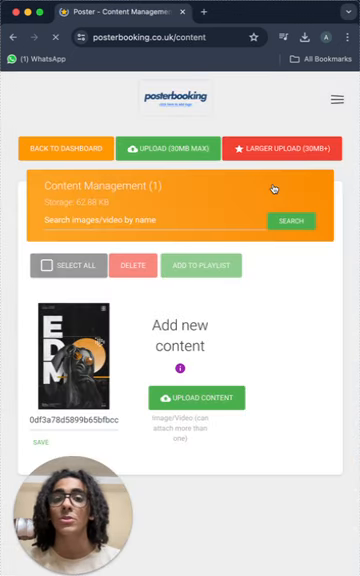
mouse_move(70, 360)
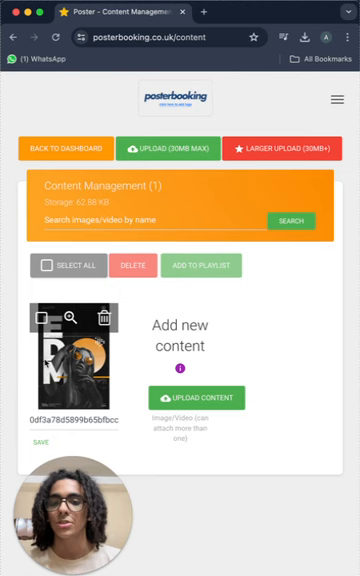
click(336, 98)
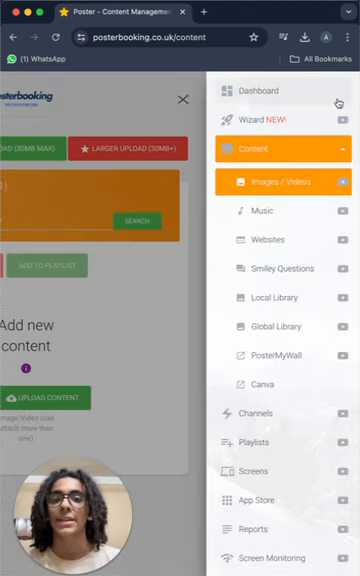
mouse_move(260, 442)
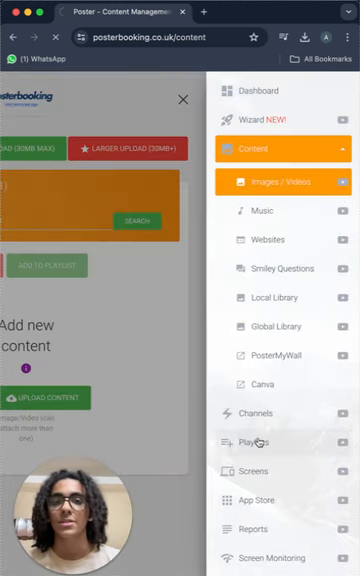
Create a new playlist named 'Designs' from the Playlists page.
click(256, 442)
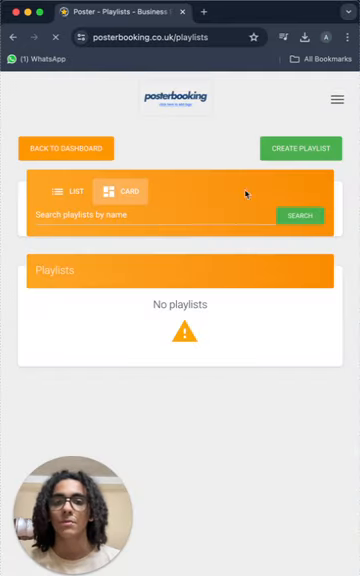
click(300, 148)
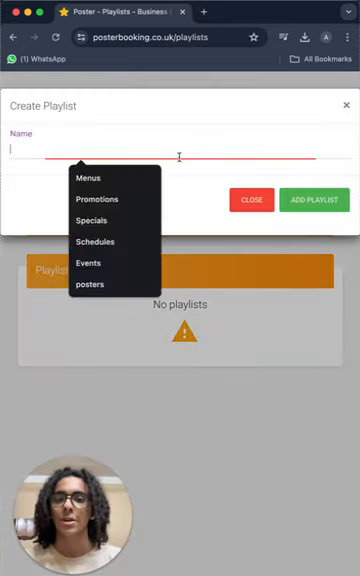
text(Designs)
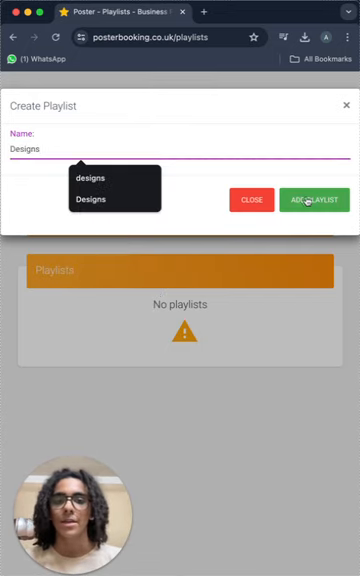
click(312, 200)
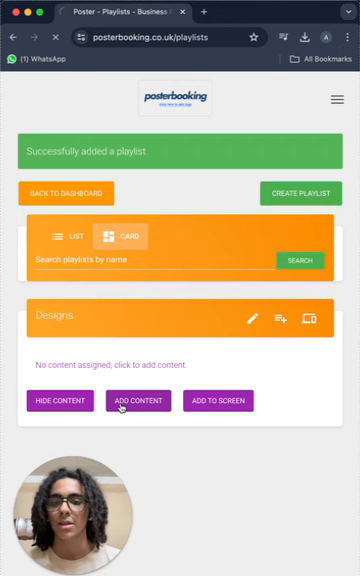
Add the uploaded EDM poster image to the Designs playlist.
click(138, 400)
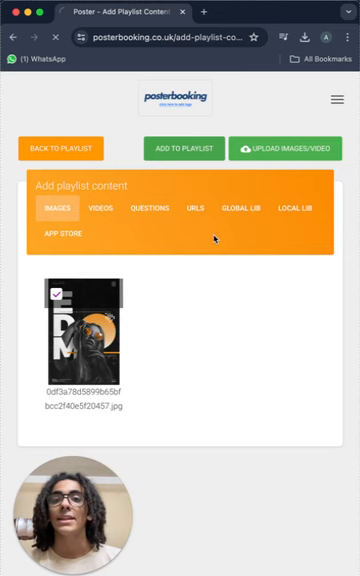
click(60, 148)
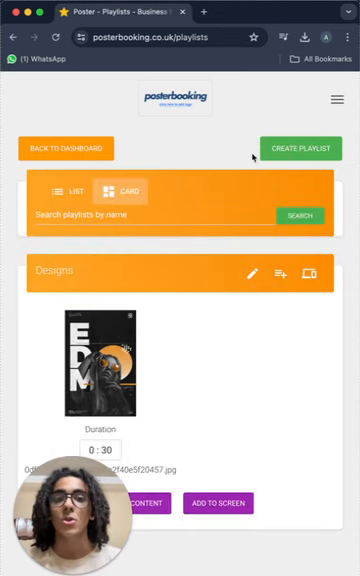
Return to the Screens page listing 'first screen'.
click(336, 98)
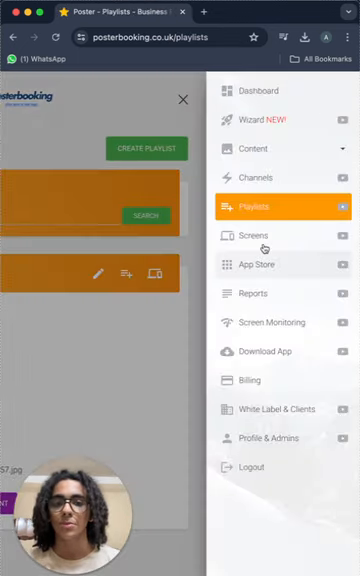
click(252, 236)
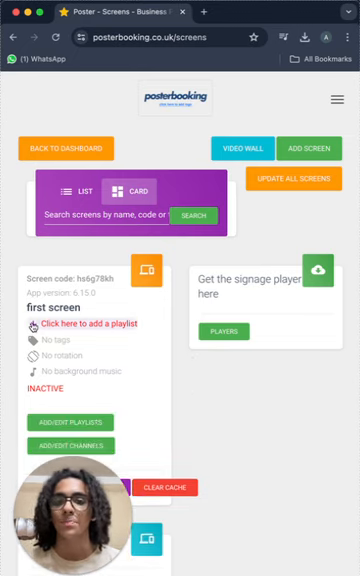
Assign the Designs playlist to 'first screen' and save.
click(84, 324)
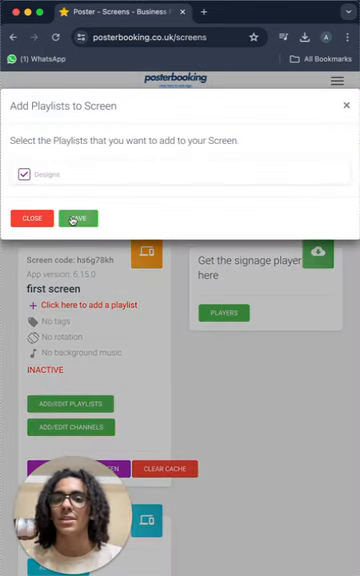
click(78, 218)
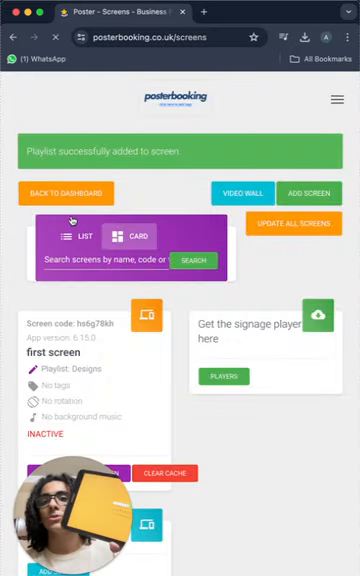